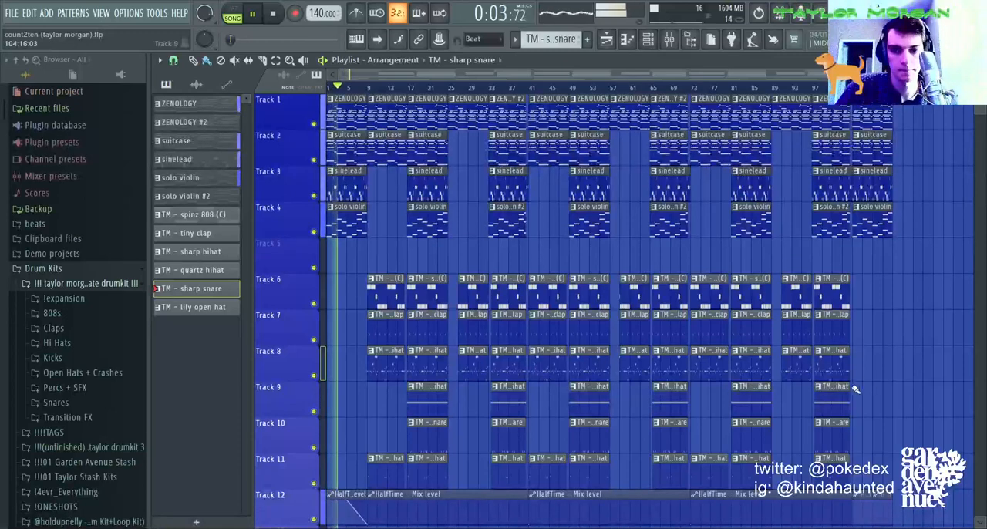
- Scroll through the full track arrangement, then open the ZENOLOGY chord pattern
{"action": "scroll", "scroll_direction": "down", "scroll_amount": 3}
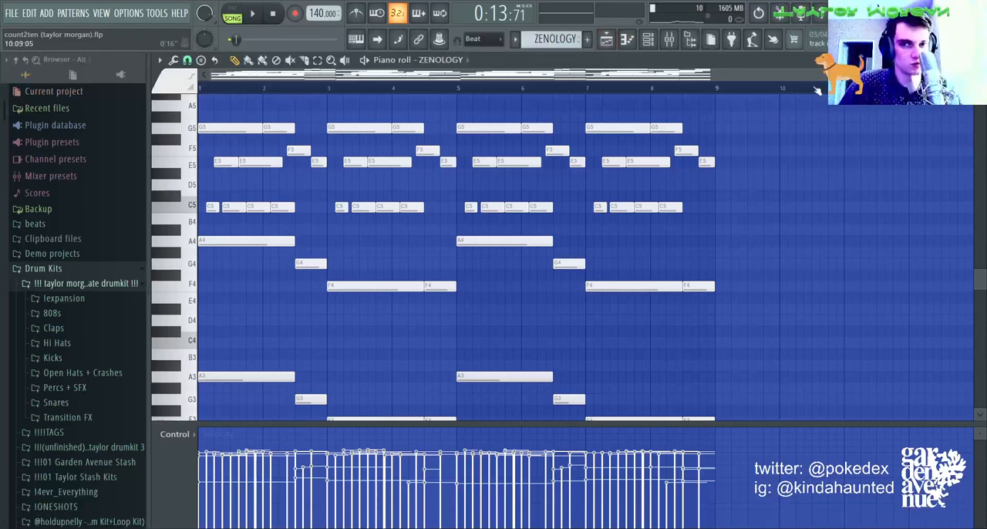
- Scroll up to reveal ZENOLOGY's higher melody line above the stacked chords, and play it
{"action": "scroll", "scroll_direction": "up", "scroll_amount": 3}
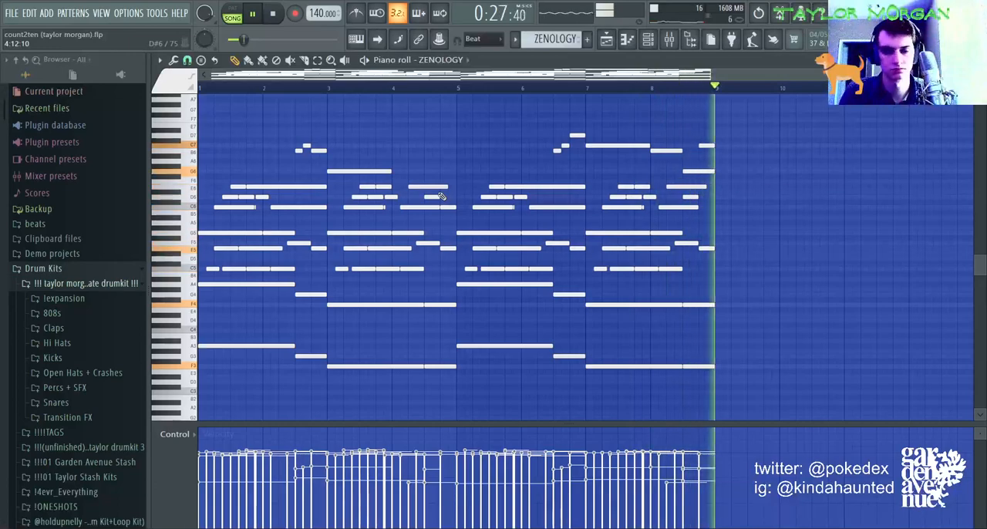
- Show the channel rack and open the solo violin's Xpand!2 with its +23 Solo Violin preset
{"action": "left_click", "coordinate": [606, 40]}
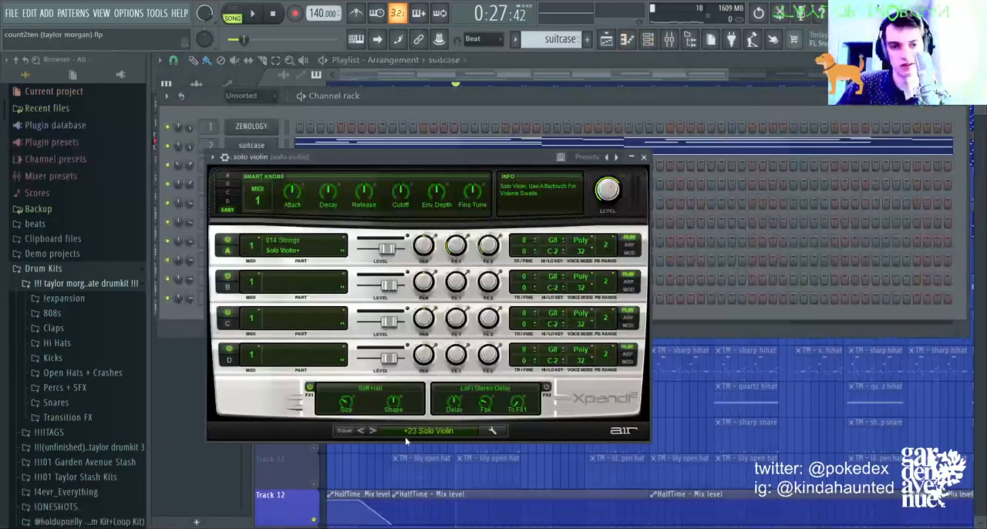
- Close Xpand!2, then open and play the solo violin's two-voice melody pattern
{"action": "left_click", "coordinate": [643, 158]}
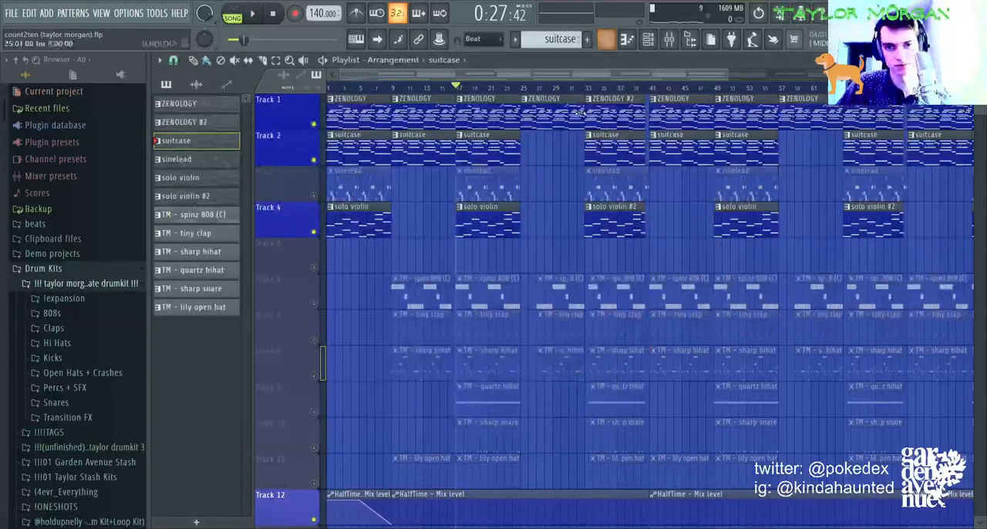
{"action": "double_click", "coordinate": [358, 206]}
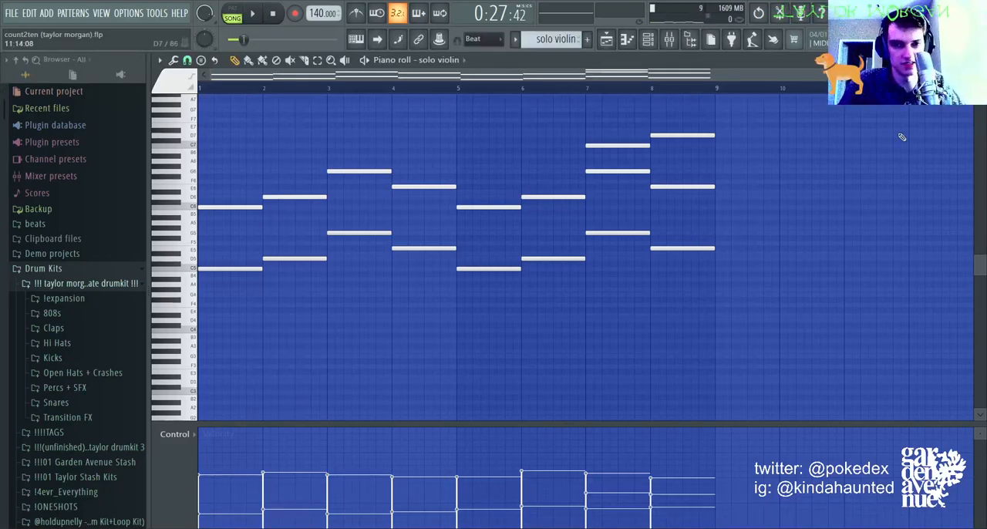
{"action": "left_click", "coordinate": [252, 13]}
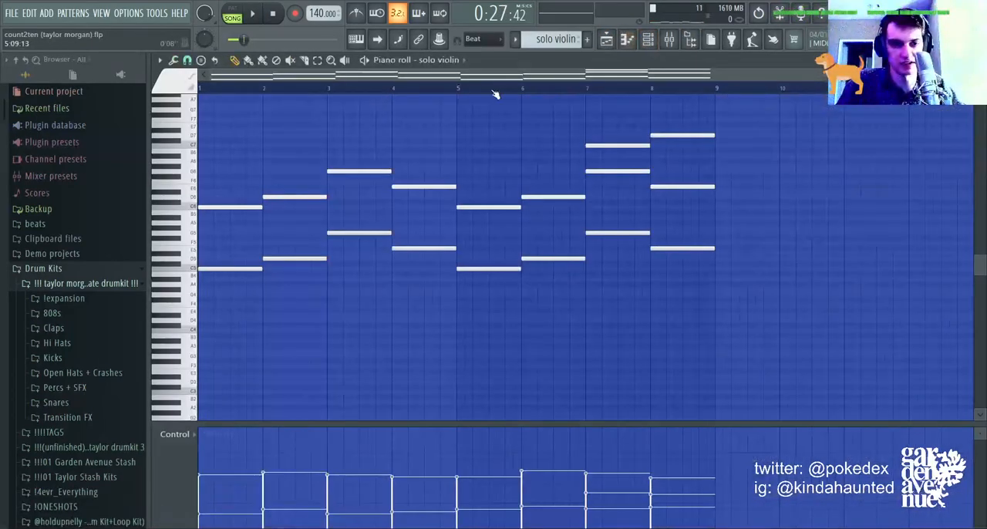
{"action": "left_click", "coordinate": [252, 13]}
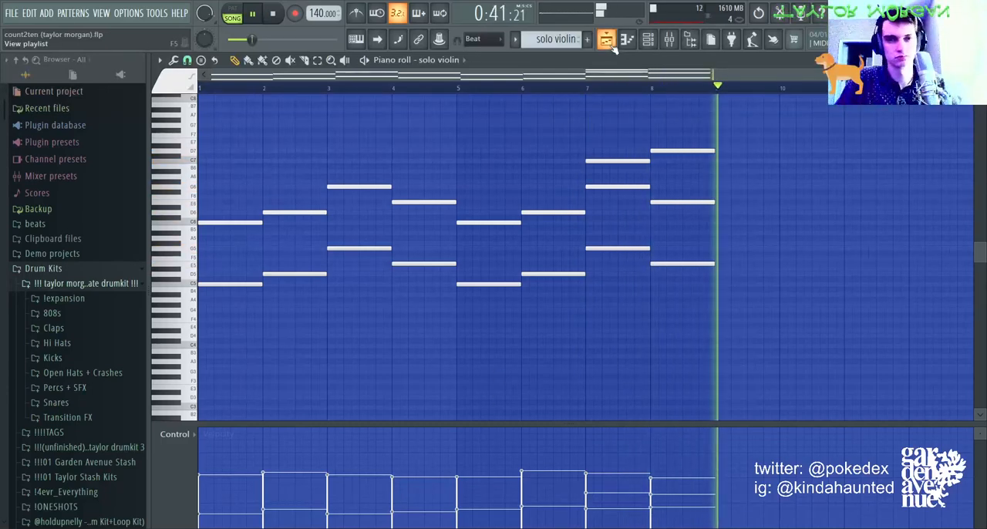
- Back in the playlist, mute the ZENOLOGY and suitcase tracks so sinelead and solo violin play
{"action": "left_click", "coordinate": [606, 39]}
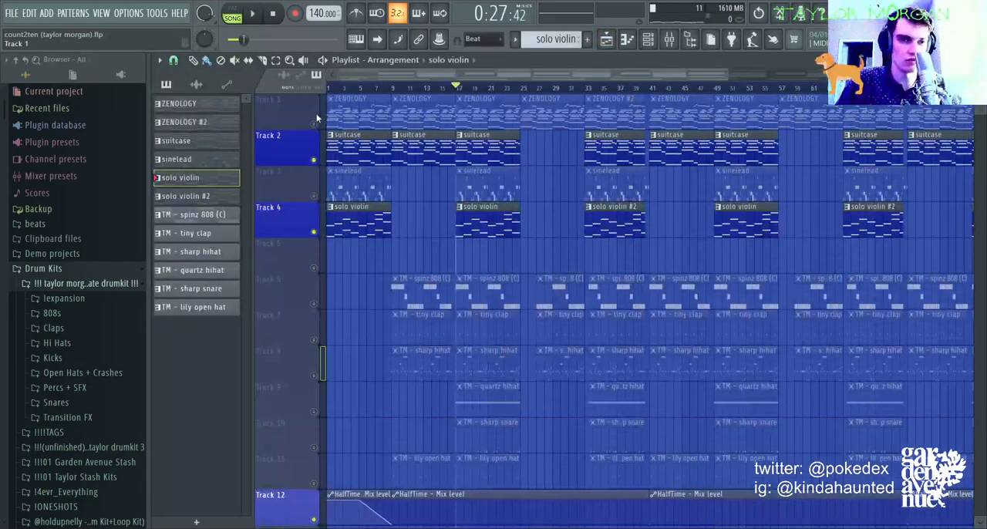
{"action": "left_click", "coordinate": [253, 14]}
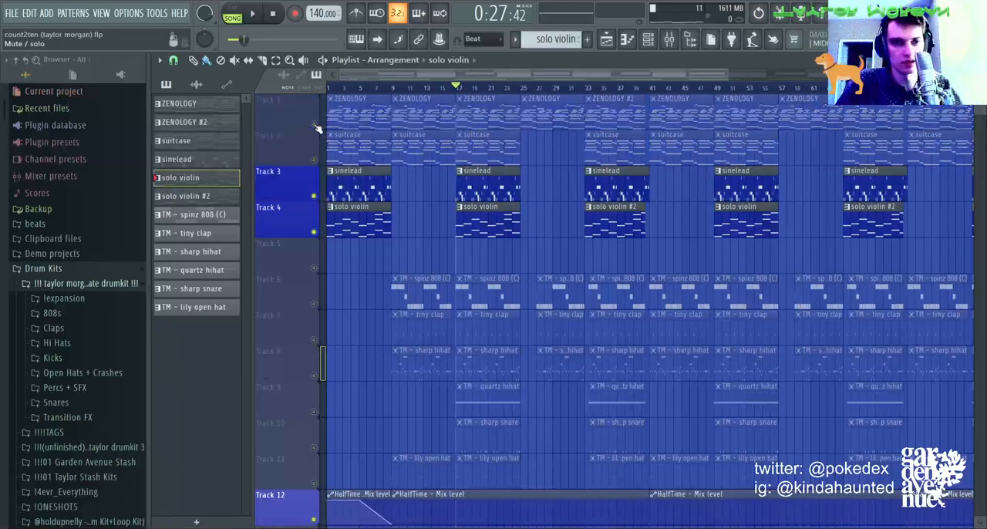
- Check the sinelead insert's Fruity parametric EQ 2 slots, then open the sinelead pattern's notes
{"action": "scroll", "scroll_direction": "down", "scroll_amount": 3}
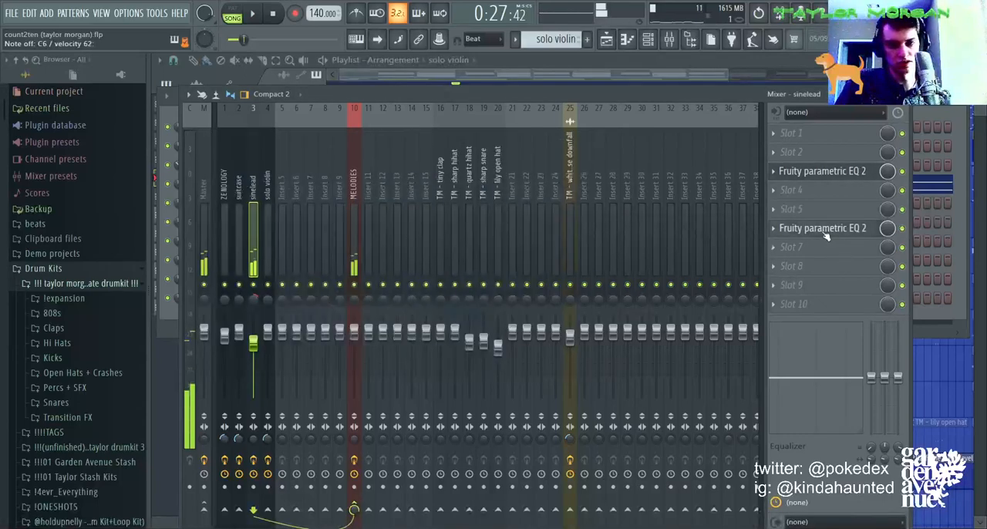
{"action": "left_click", "coordinate": [239, 193]}
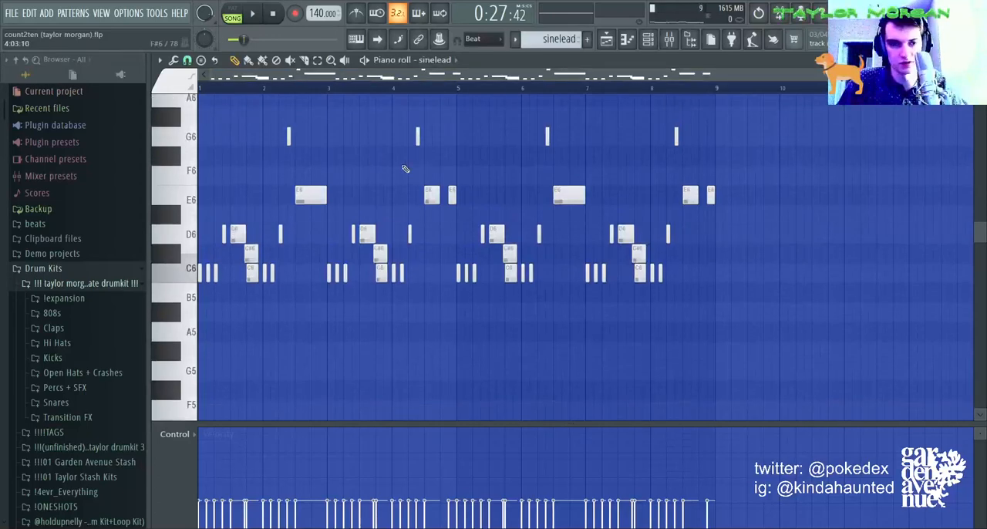
{"action": "mouse_move", "coordinate": [183, 249]}
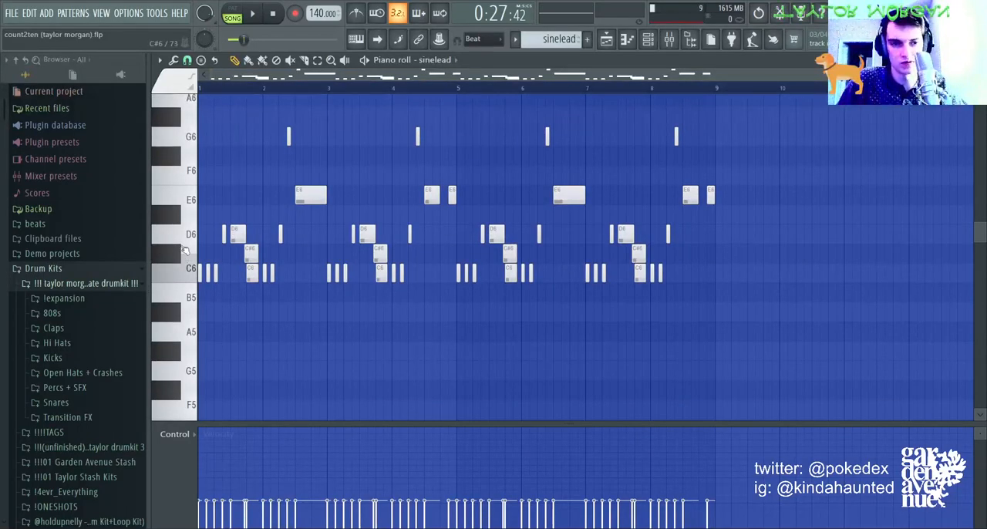
{"action": "mouse_move", "coordinate": [241, 108]}
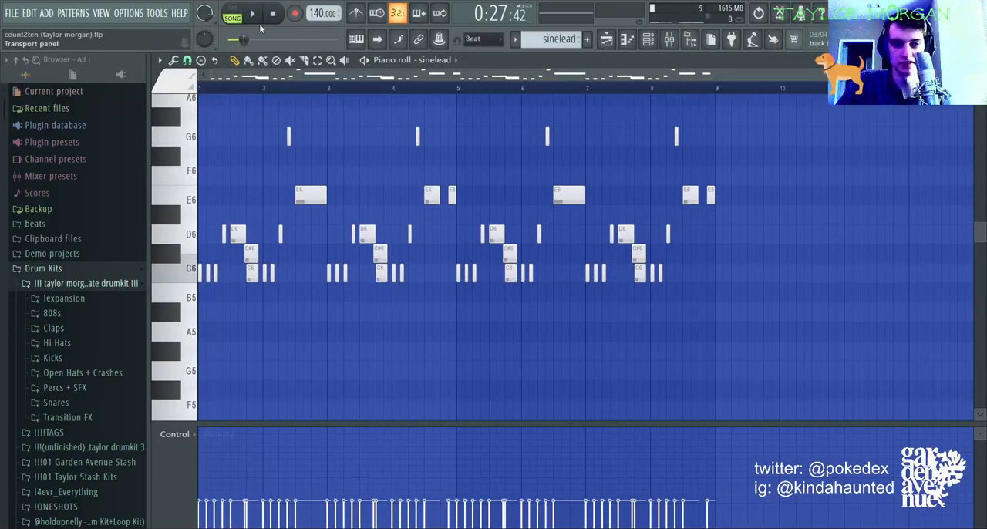
- Play the sinelead melody, then unmute the ZENOLOGY and suitcase tracks in the playlist
{"action": "left_click", "coordinate": [253, 13]}
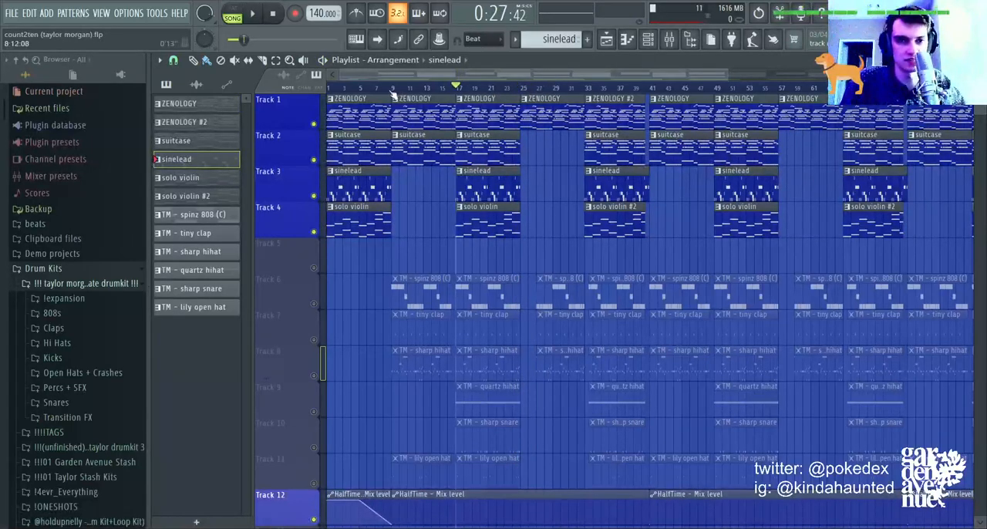
- Play the melody-only arrangement, stop back at 0:00, and view the MELODIES bus effects
{"action": "left_click", "coordinate": [391, 85]}
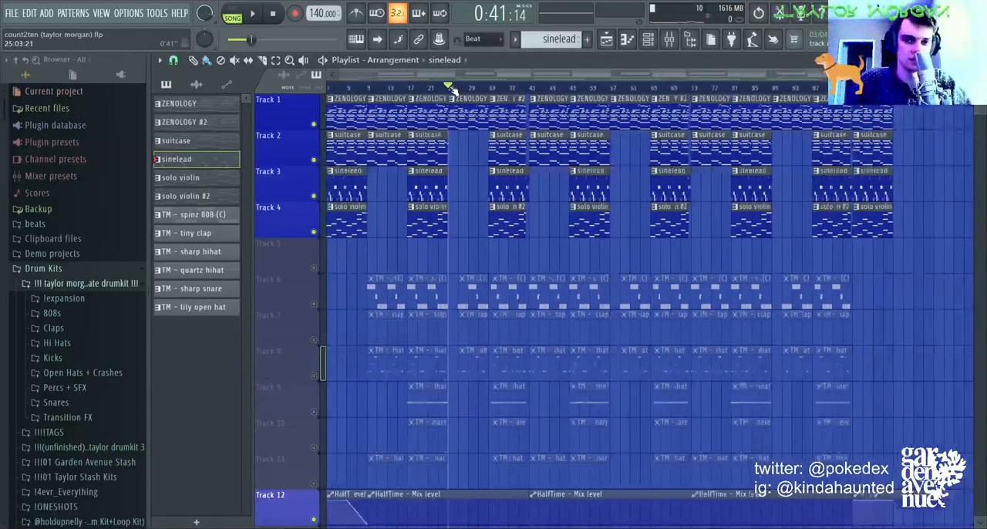
{"action": "left_click", "coordinate": [387, 86]}
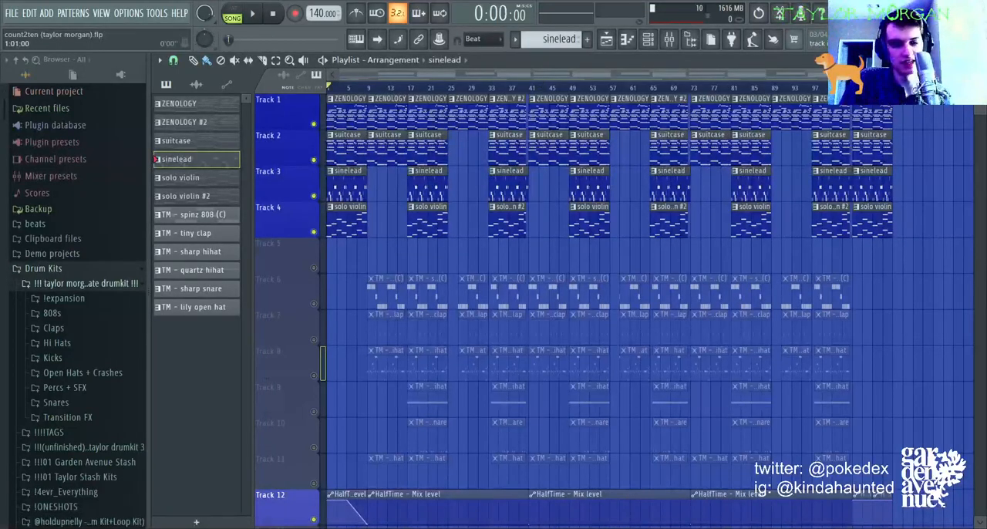
{"action": "left_click", "coordinate": [253, 14]}
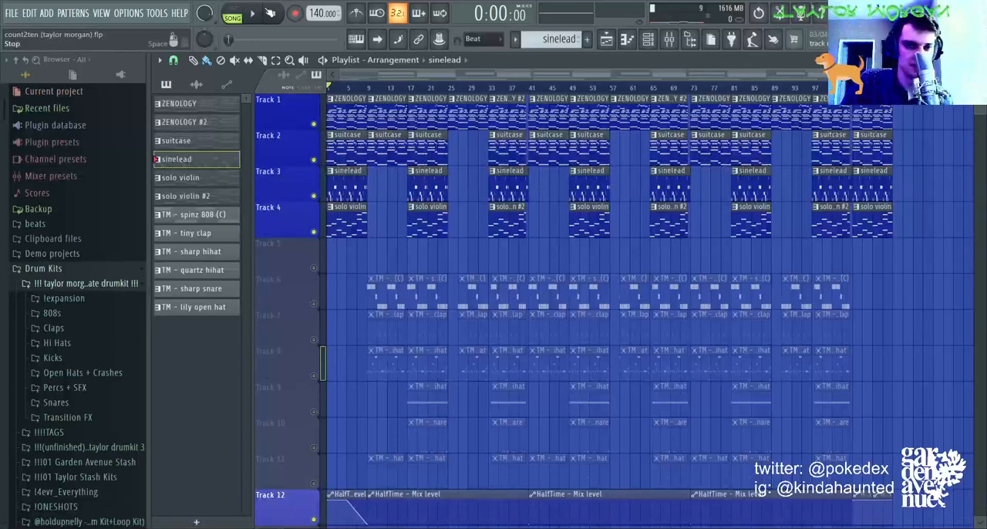
{"action": "left_click", "coordinate": [669, 39]}
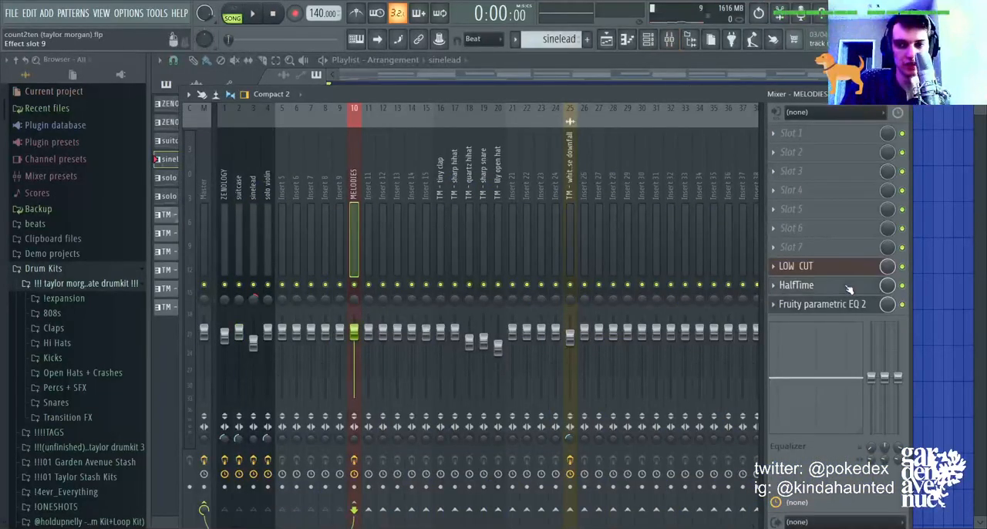
- Close the mixer and replay the melody-only arrangement from the song start
{"action": "left_click", "coordinate": [795, 285]}
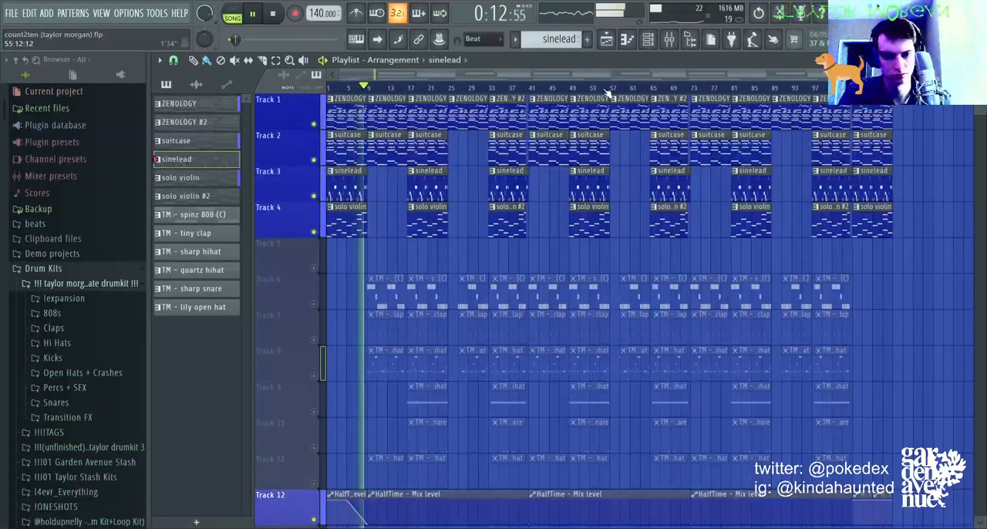
- Stop playback and open the TM - tiny clap pattern with its velocity bars
{"action": "left_click", "coordinate": [272, 13]}
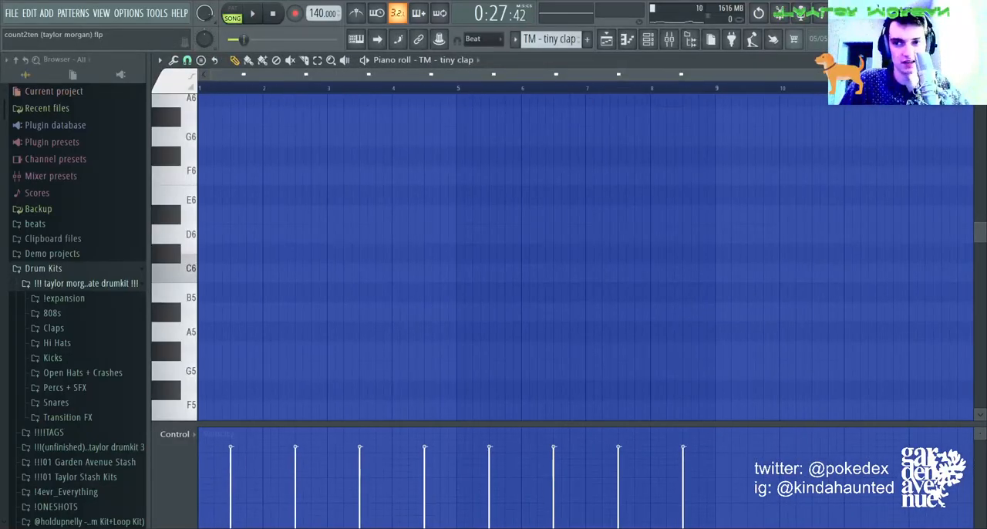
- Scroll the tiny clap notes to F4, then show the TM - quartz hihat pattern
{"action": "scroll", "scroll_direction": "down", "scroll_amount": 3}
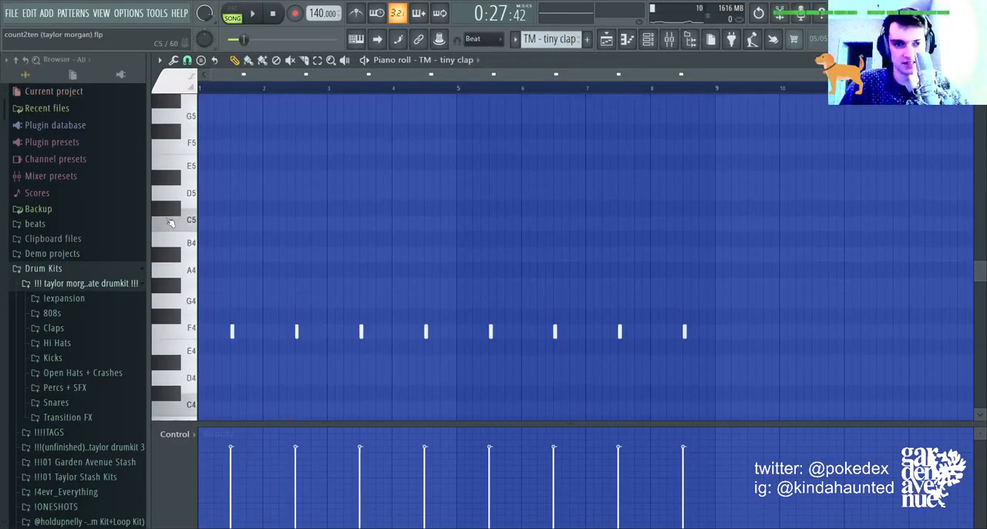
{"action": "mouse_move", "coordinate": [191, 329]}
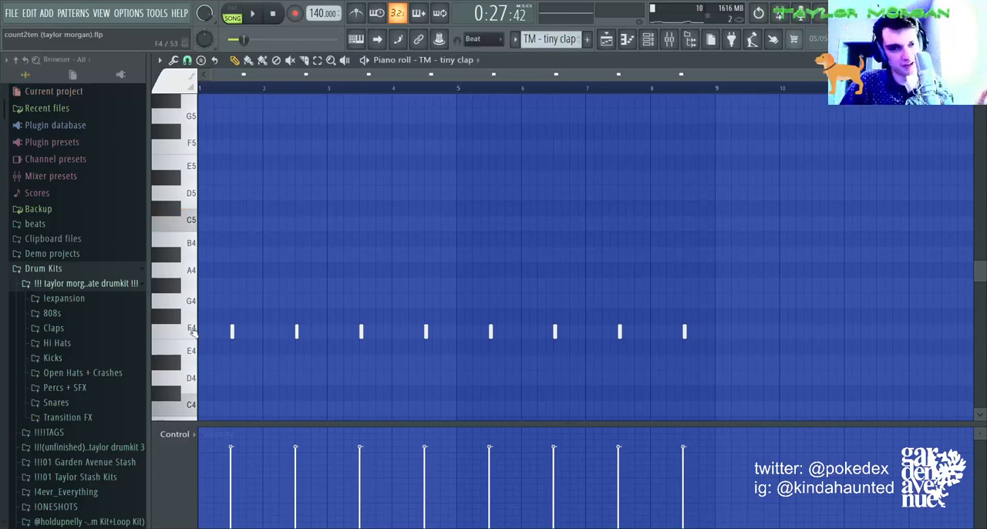
{"action": "left_click", "coordinate": [177, 332]}
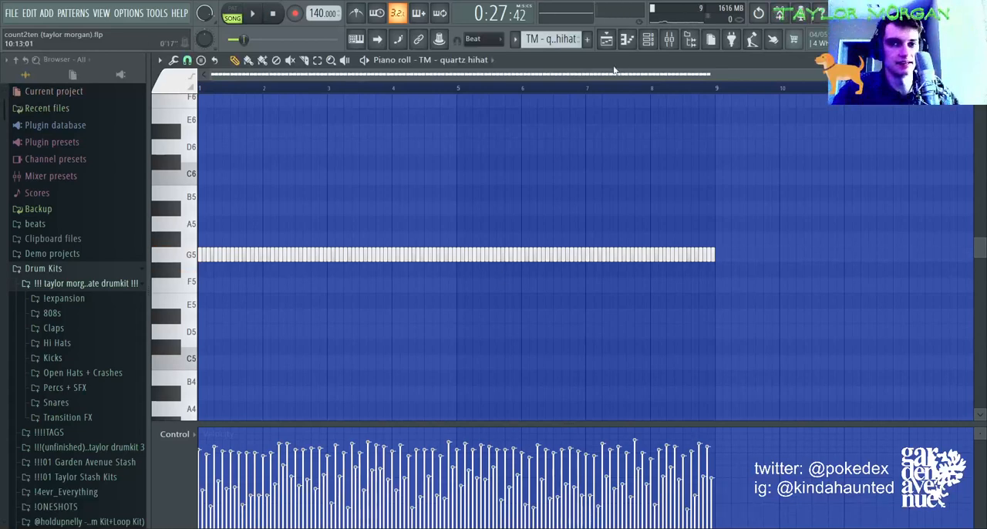
- Play the quartz hihat pattern, then return to the playlist arrangement
{"action": "left_click", "coordinate": [253, 13]}
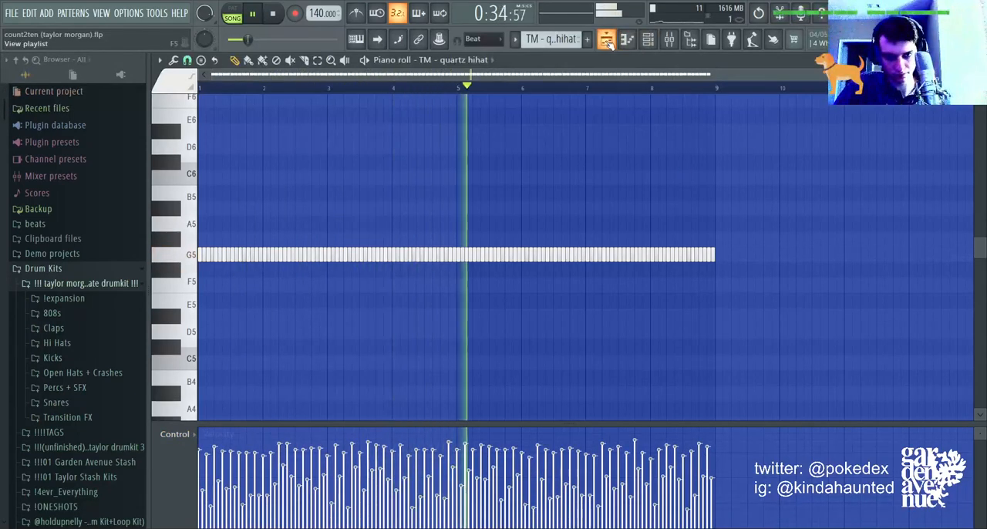
{"action": "left_click", "coordinate": [606, 39]}
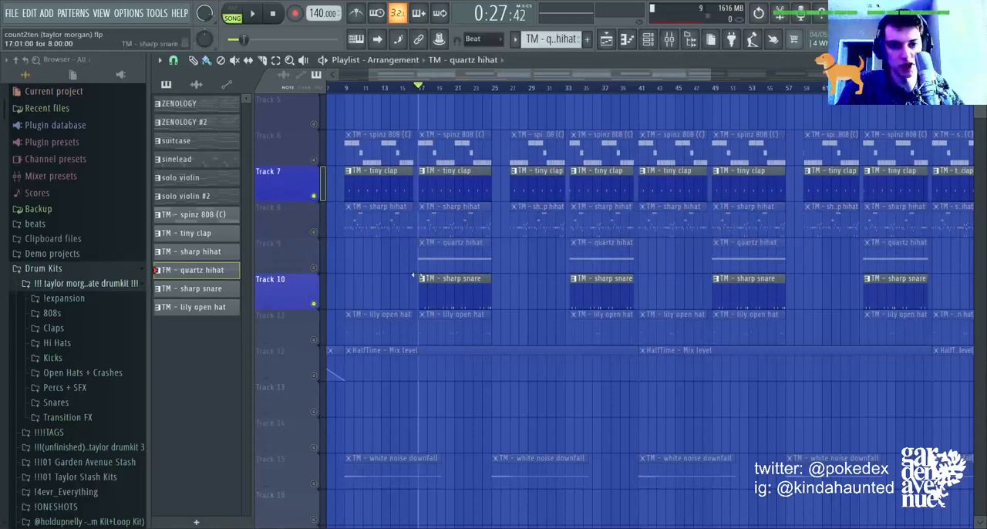
- View the TM - sharp snare notes, then switch to the TM - lily open hat pattern
{"action": "double_click", "coordinate": [451, 278]}
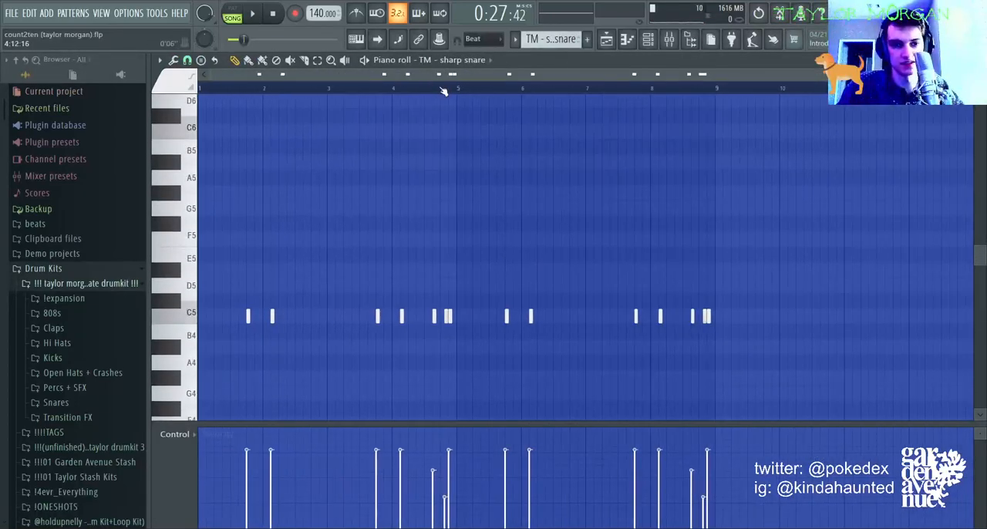
{"action": "left_click", "coordinate": [253, 13]}
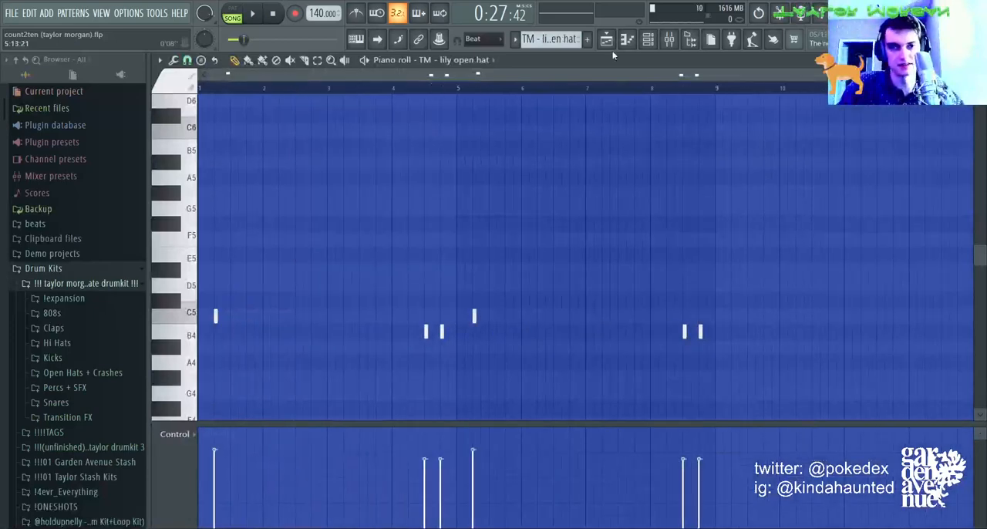
- Scroll across the open hat notes and bring back the playlist with tracks 6–11
{"action": "scroll", "scroll_direction": "right", "scroll_amount": 3}
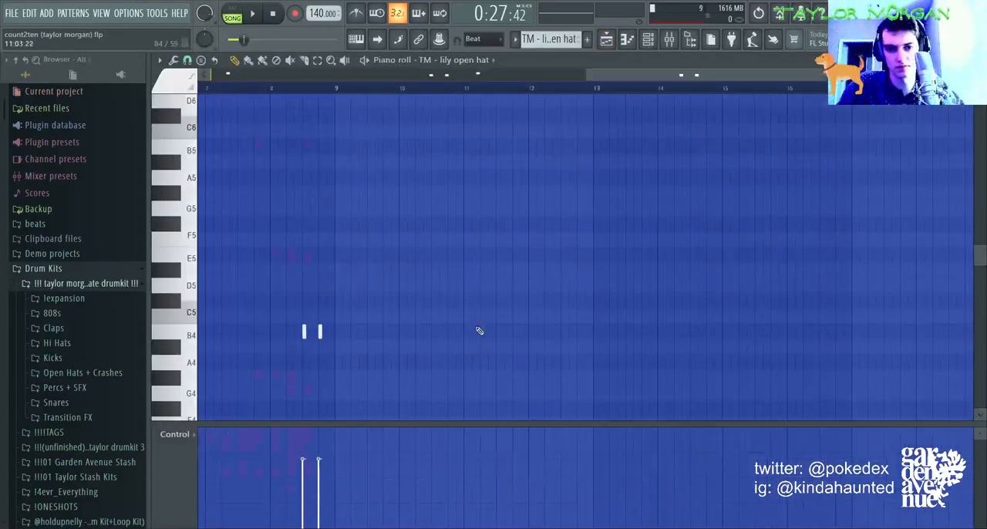
{"action": "left_click", "coordinate": [252, 13]}
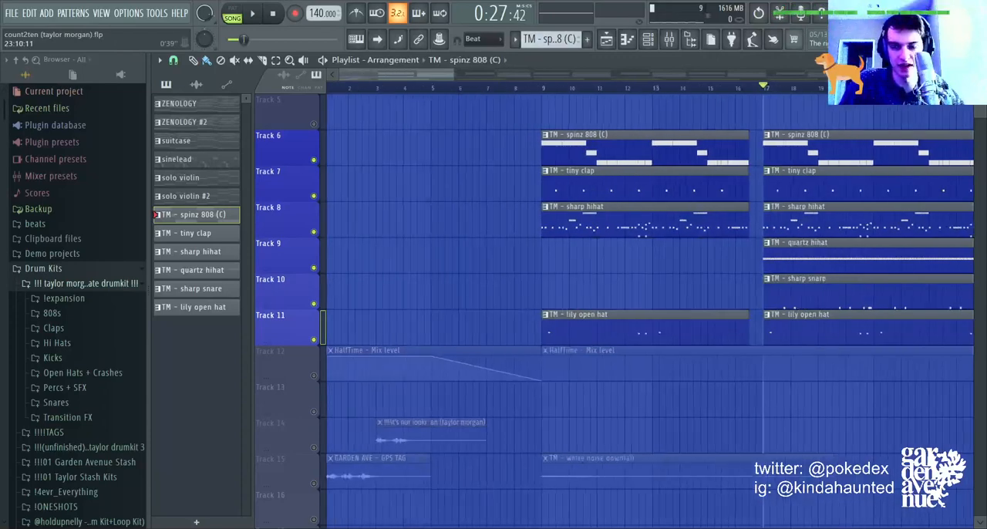
- Scroll through the playlist and view the Master insert's Fruity soft clipper
{"action": "scroll", "scroll_direction": "down", "scroll_amount": 3}
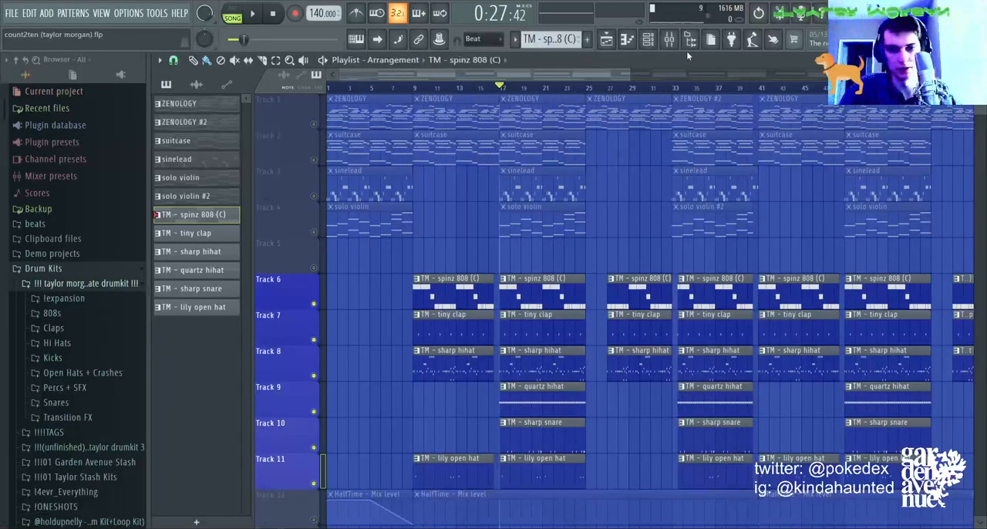
{"action": "scroll", "scroll_direction": "down", "scroll_amount": 3}
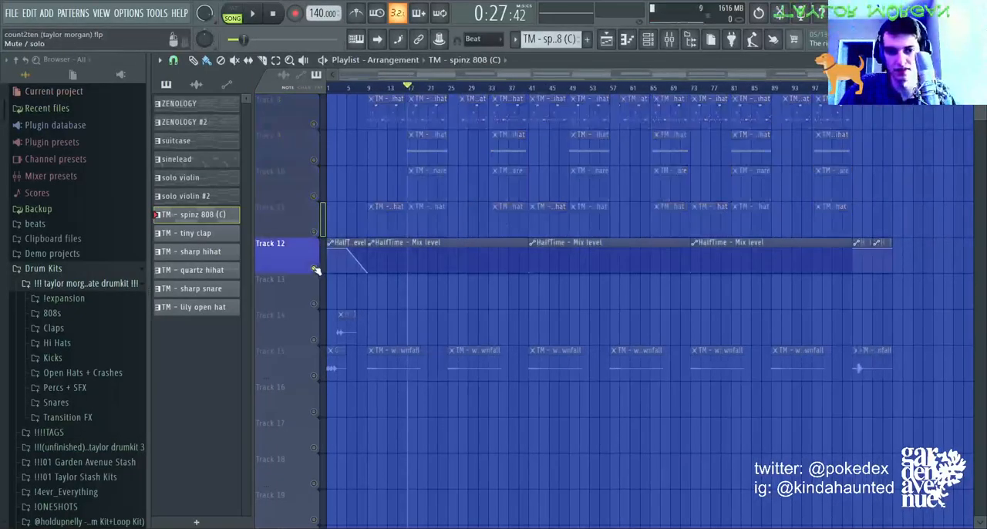
{"action": "scroll", "scroll_direction": "up", "scroll_amount": 3}
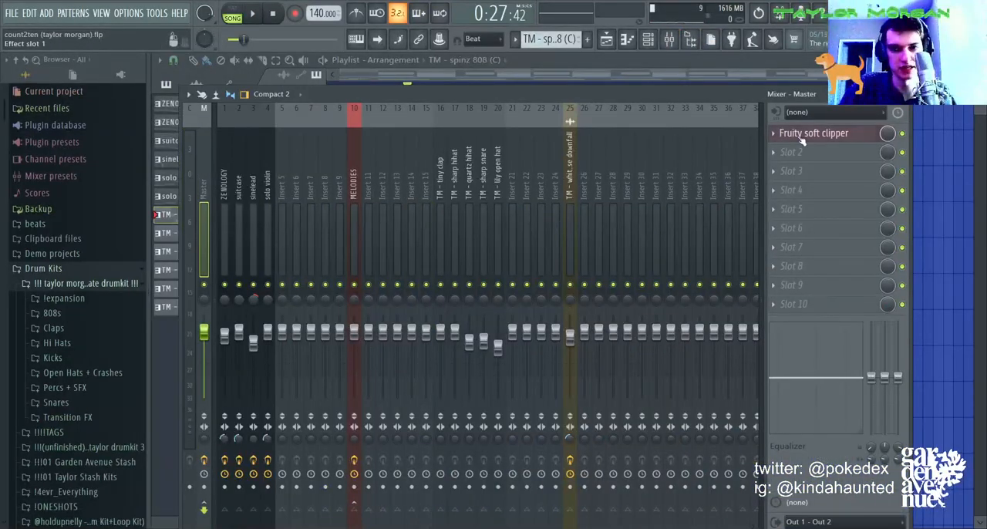
- Close the mixer and rewind the song position to 0:00
{"action": "left_click", "coordinate": [813, 132]}
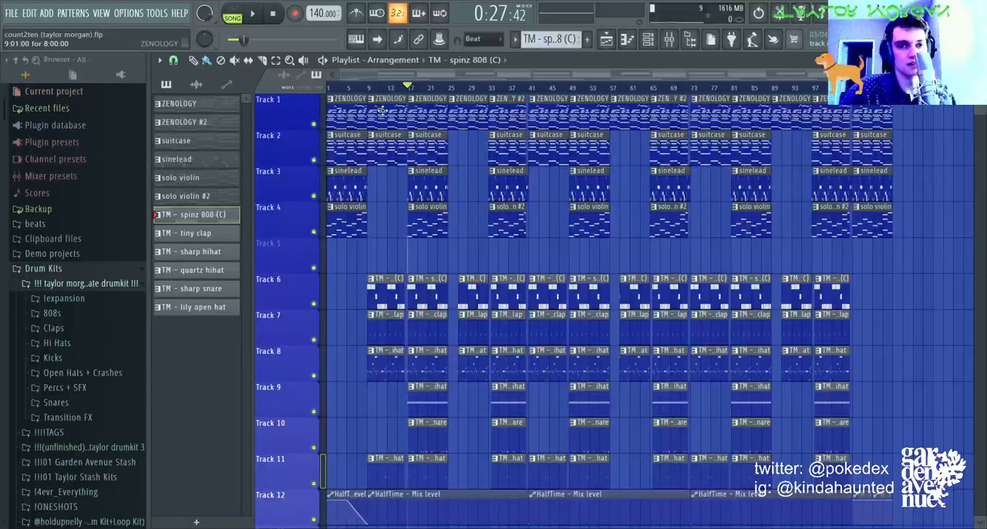
{"action": "left_click", "coordinate": [273, 13]}
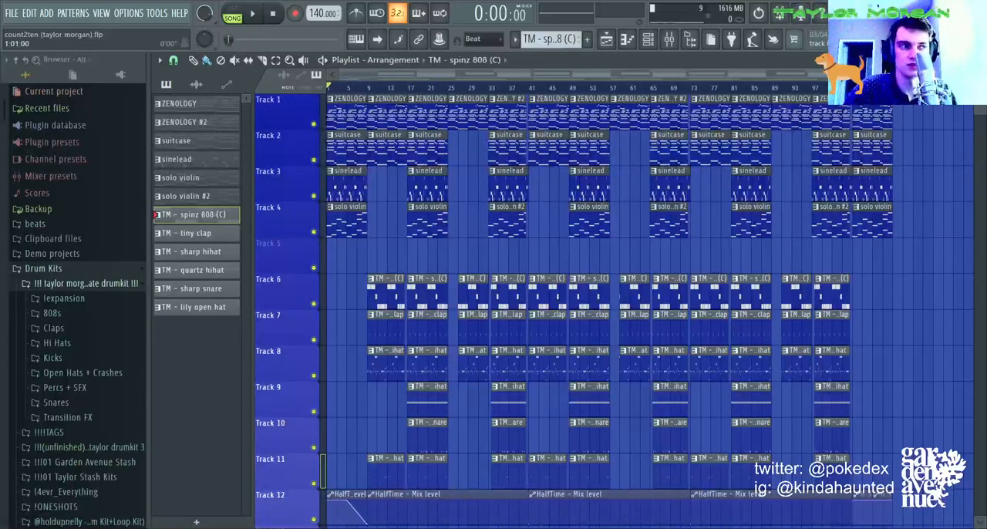